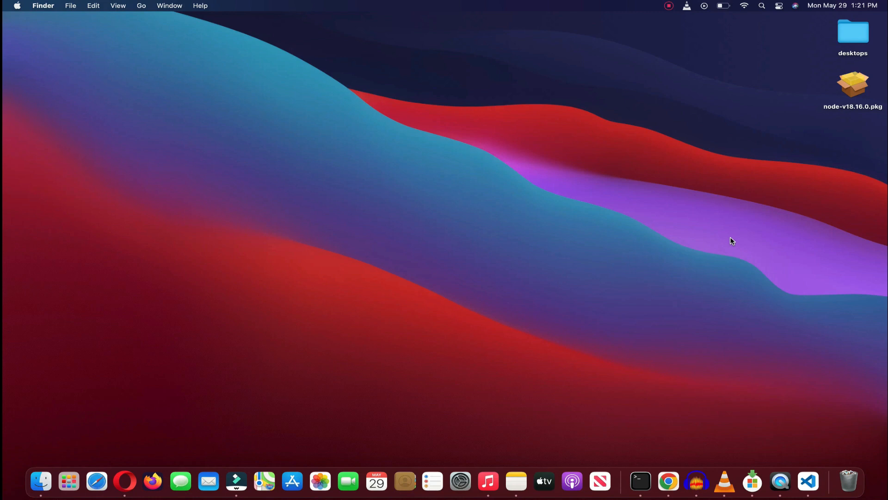
mouse_move(705, 253)
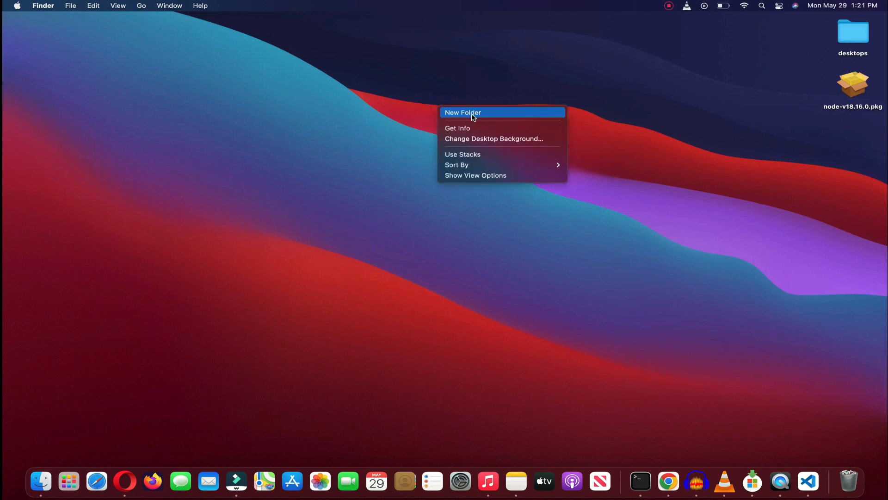
- Create a desktop folder and name it nextcourse
click(463, 111)
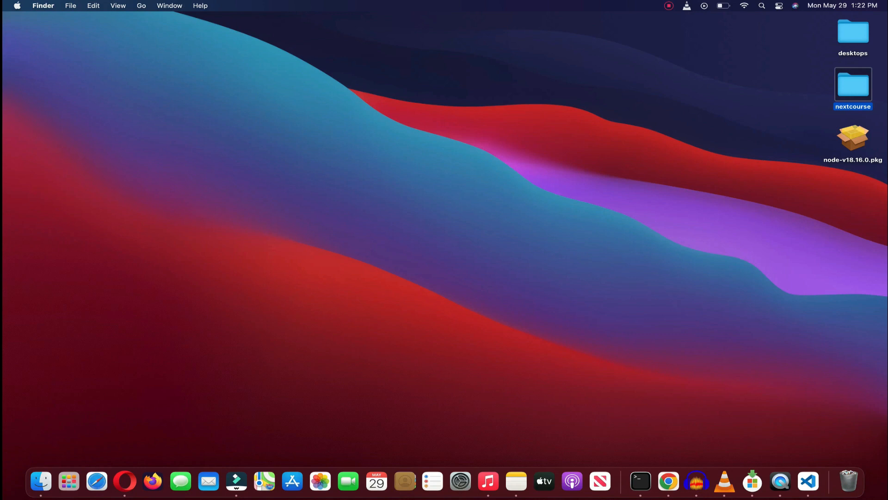
click(807, 481)
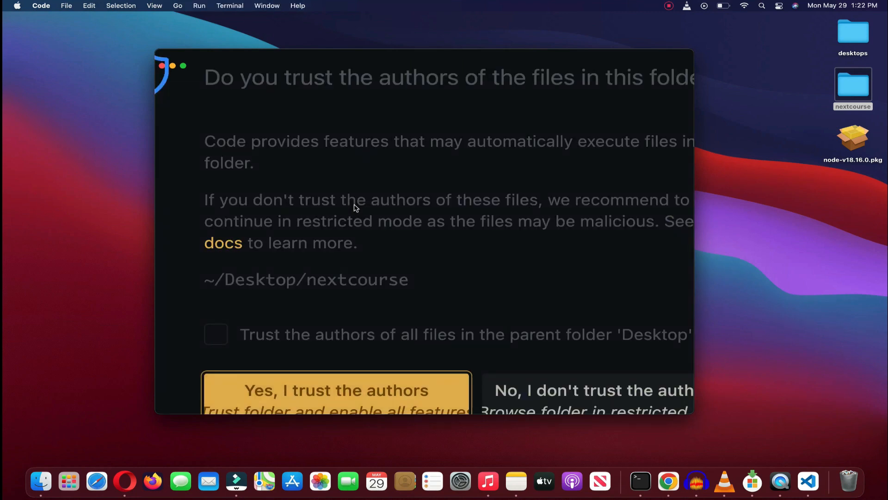
- Trust the nextcourse workspace authors and dismiss the Get Started page
click(336, 390)
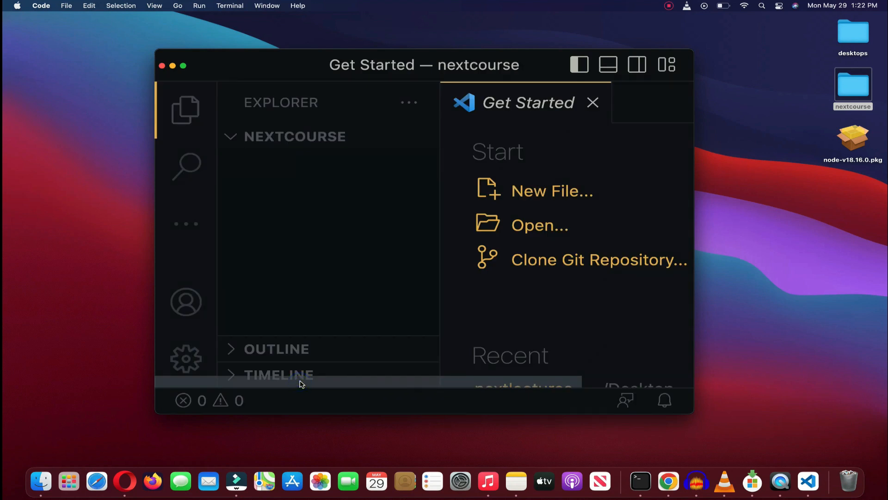
click(592, 103)
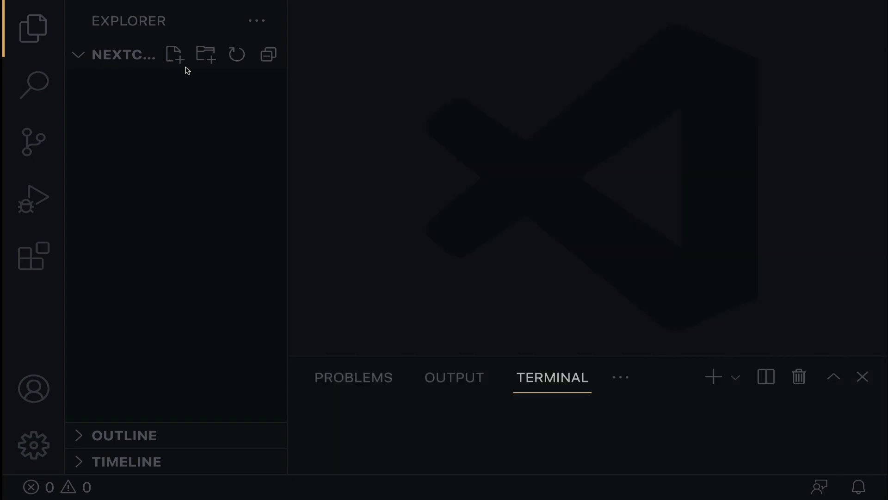
- Hide the file explorer sidebar so the terminal is the main view
click(713, 377)
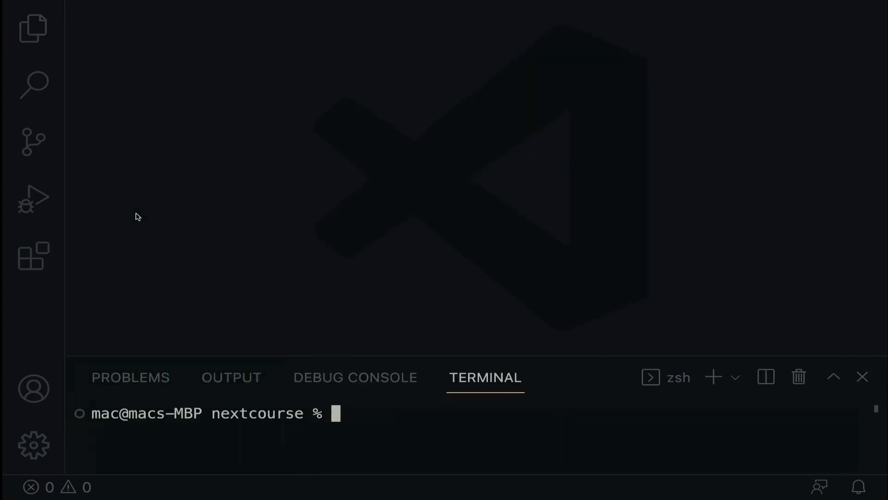
mouse_move(459, 352)
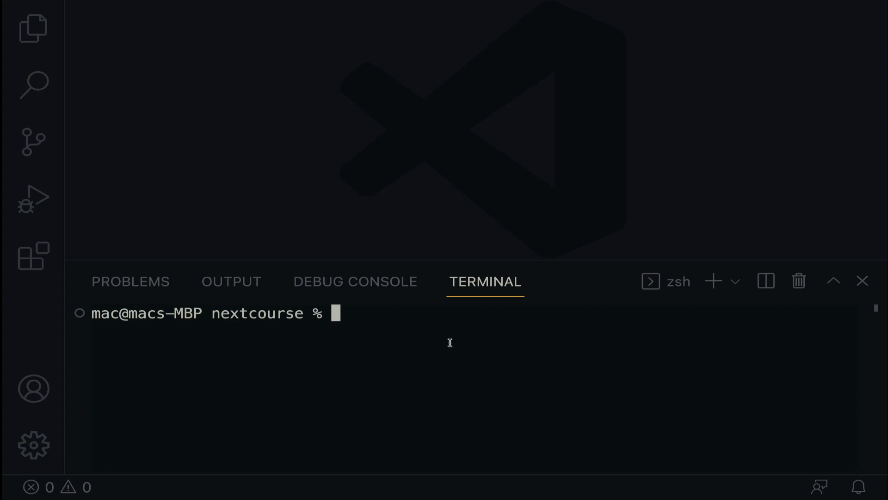
mouse_move(386, 316)
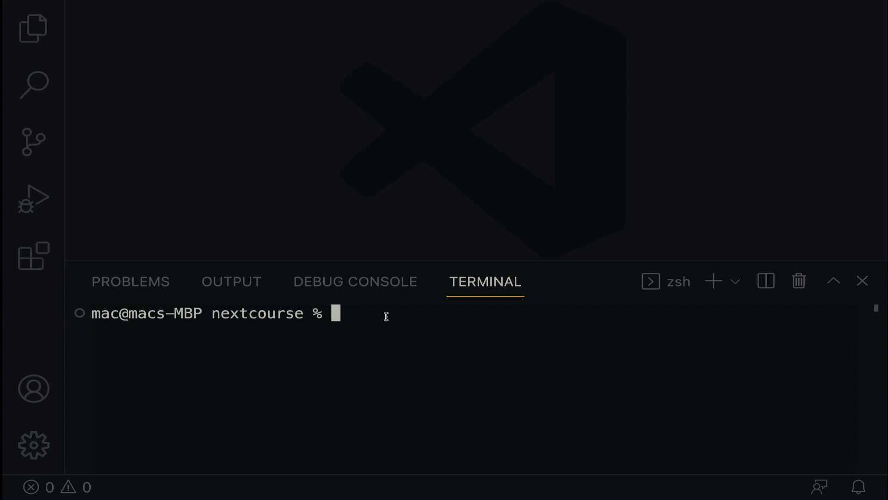
- Run npx create-next-app@latest ./ to scaffold Next.js into nextcourse
text(npx)
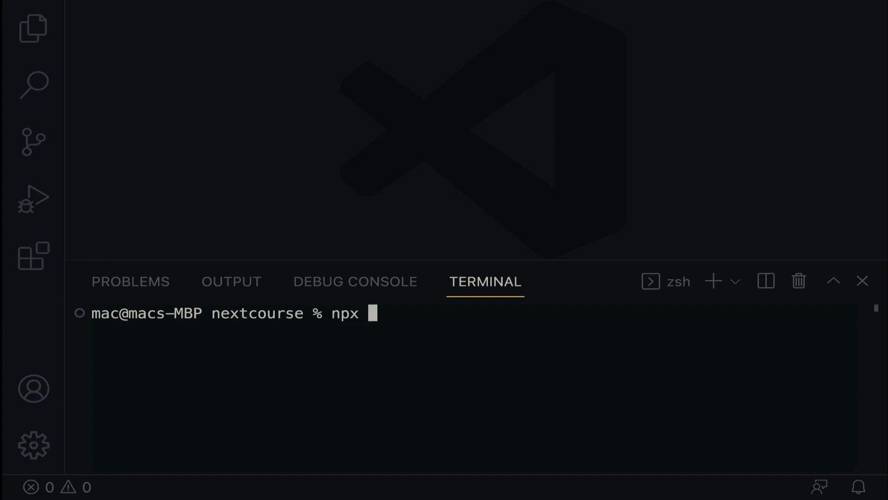
text(create)
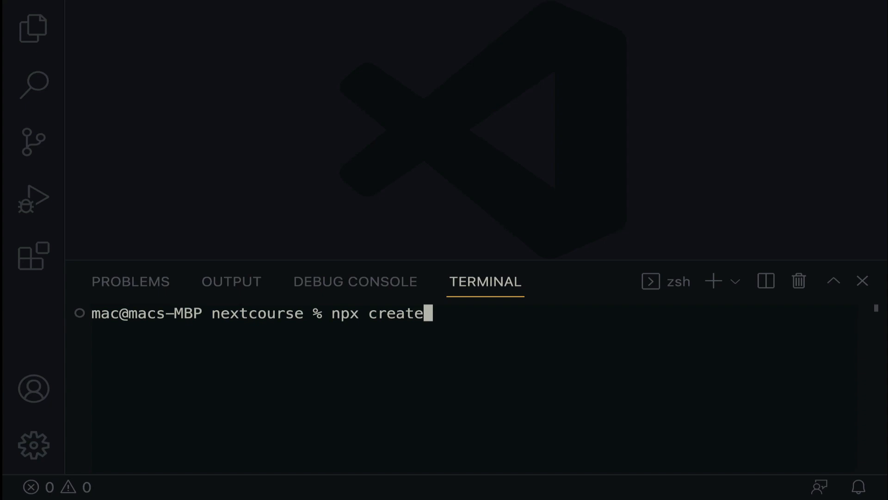
text(-next)
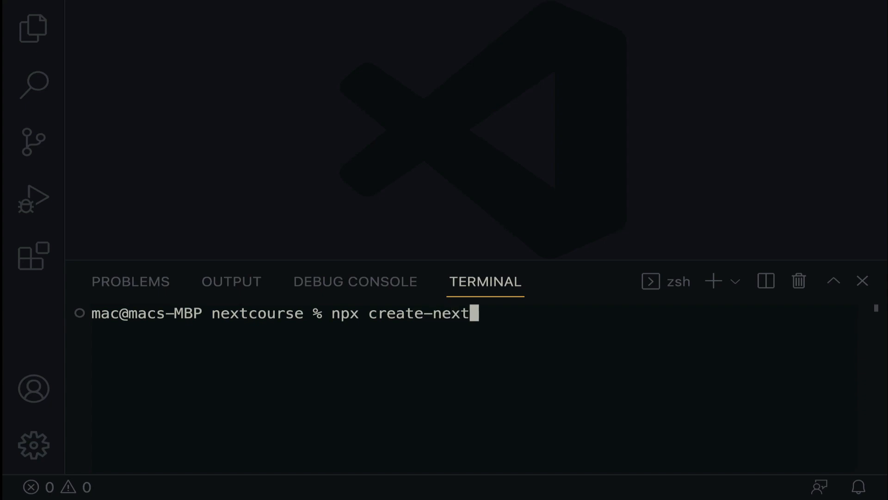
text(-app@latest)
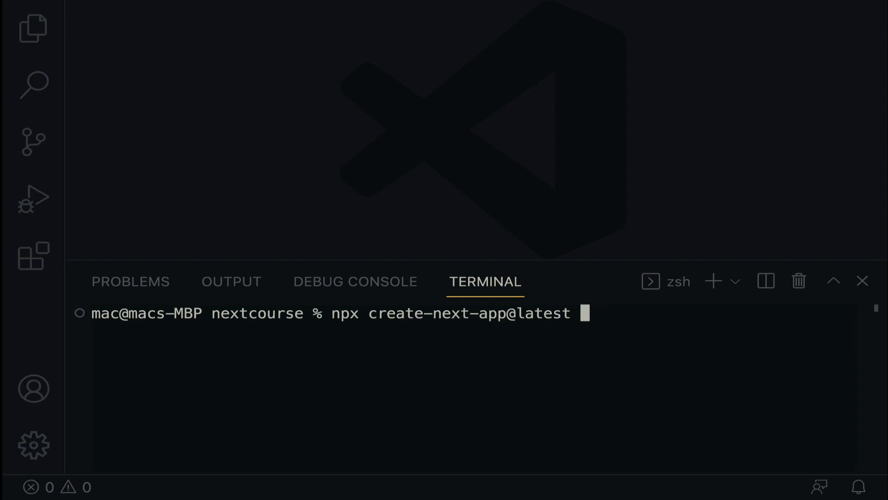
text(./)
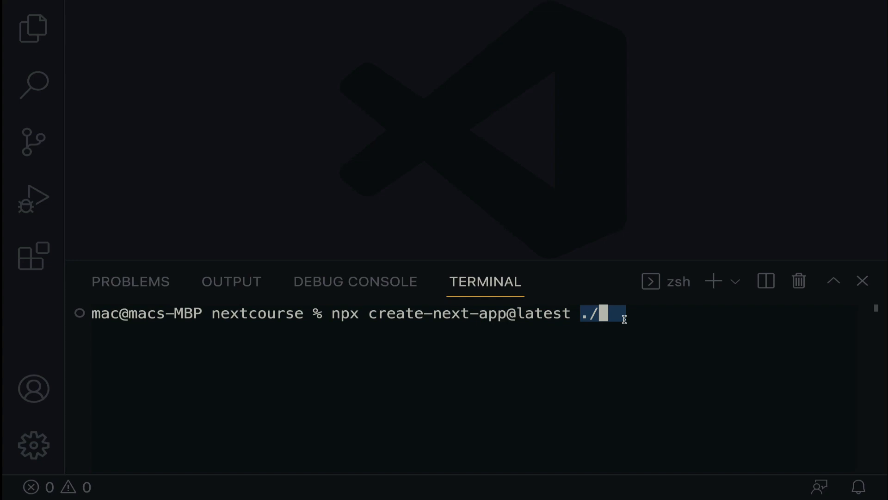
key(Enter)
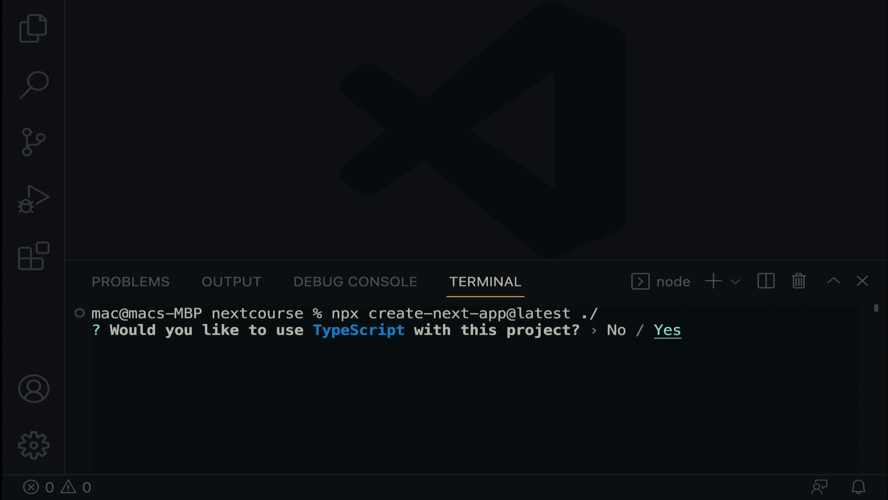
- Answer Yes to TypeScript and Tailwind CSS, No to src/ directory, starting installation
key(Left)
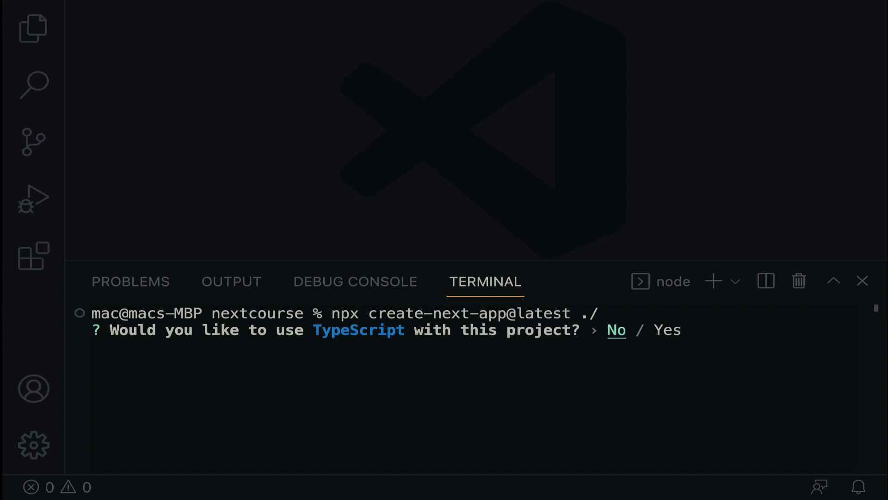
key(Right)
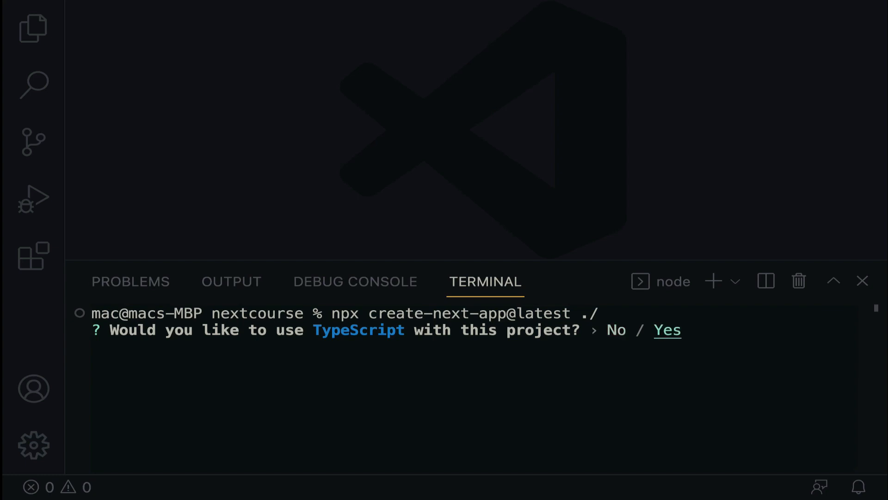
key(Enter)
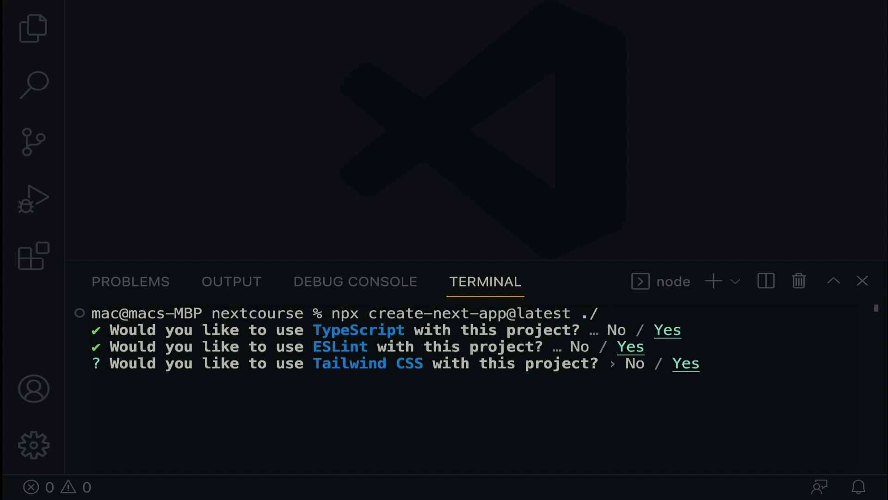
key(Enter)
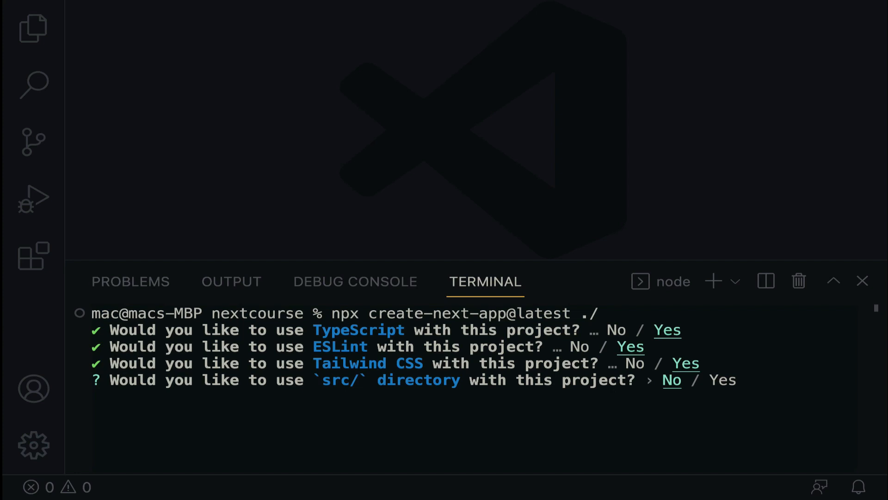
key(Enter)
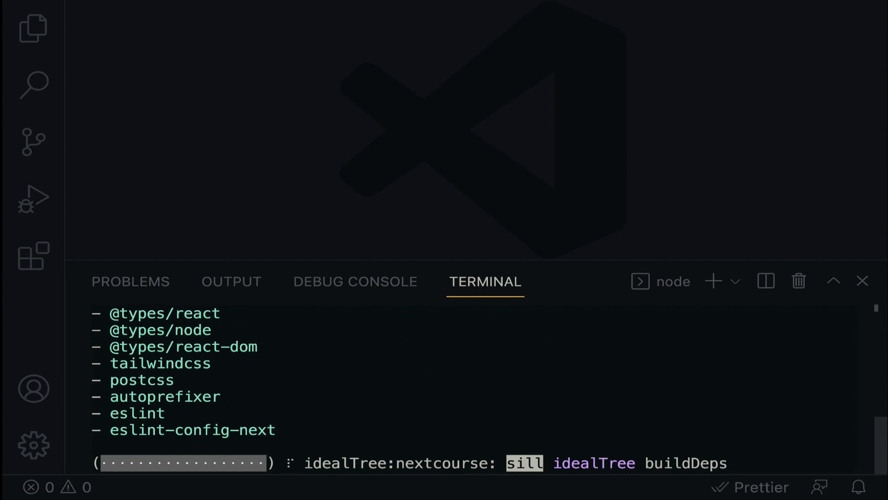
mouse_move(432, 254)
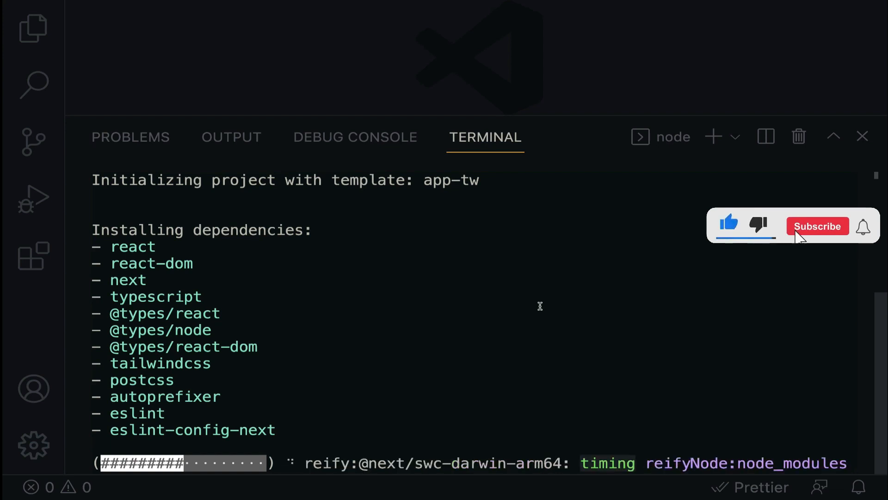
- Wait in the terminal until npm reports the nextcourse project created successfully
click(817, 226)
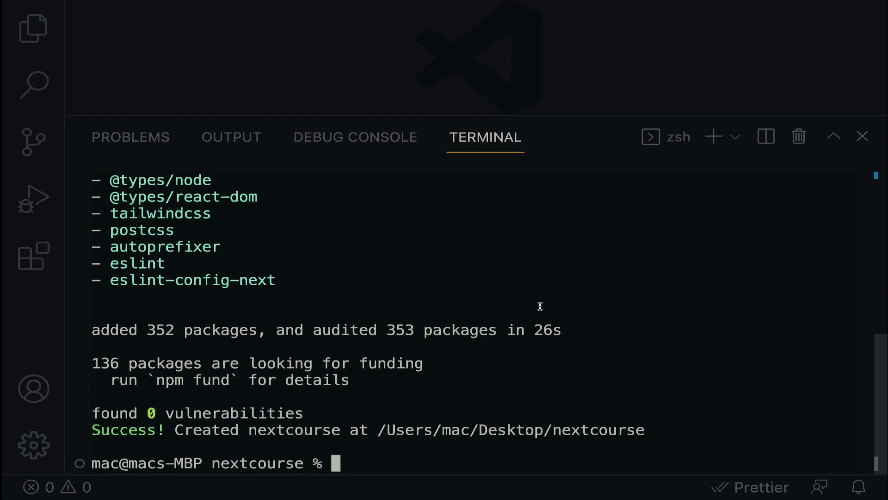
- Start the dev server with npm run dev and load localhost:3000 in the browser
text(npm)
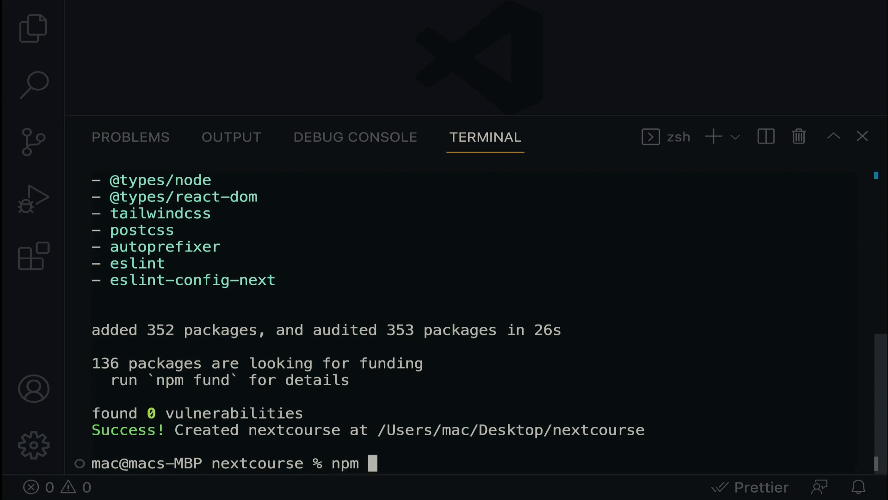
text(run dev)
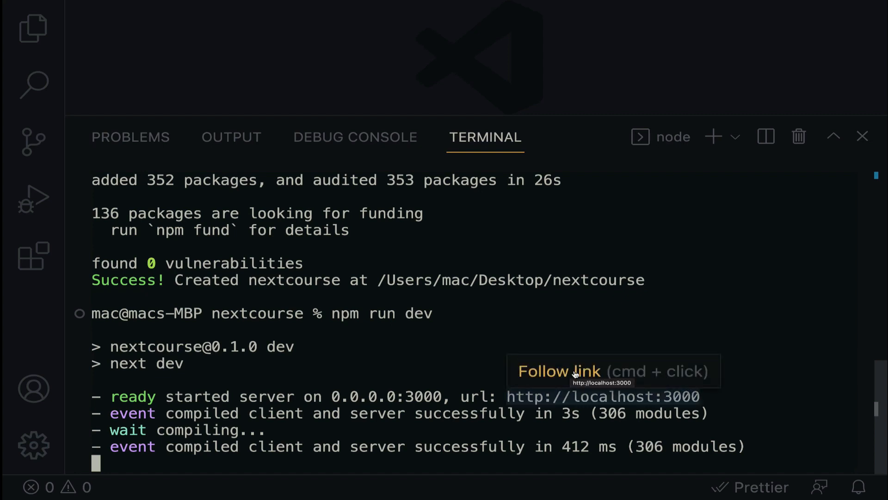
click(603, 397)
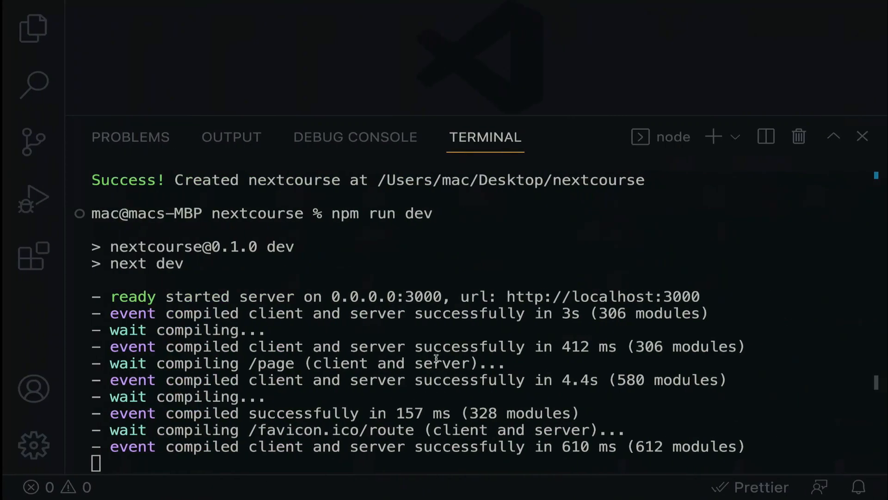
mouse_move(436, 362)
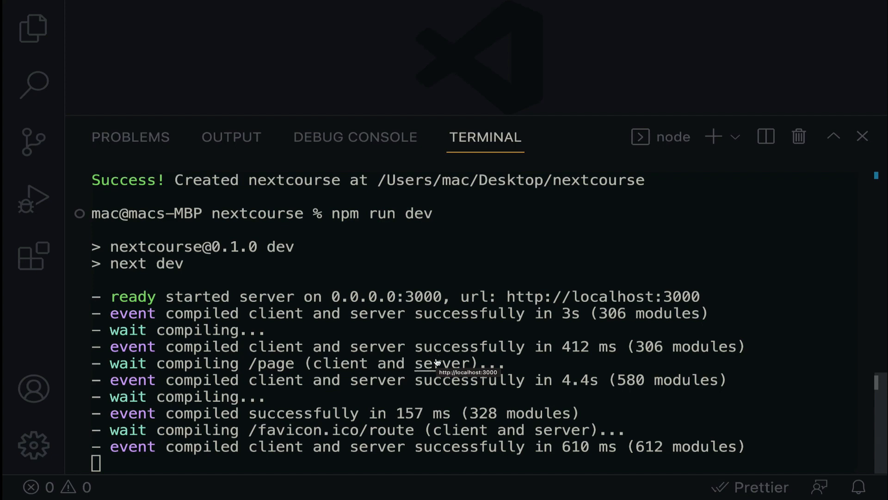
- Reopen the Explorer to show the generated app, public and config files
click(33, 28)
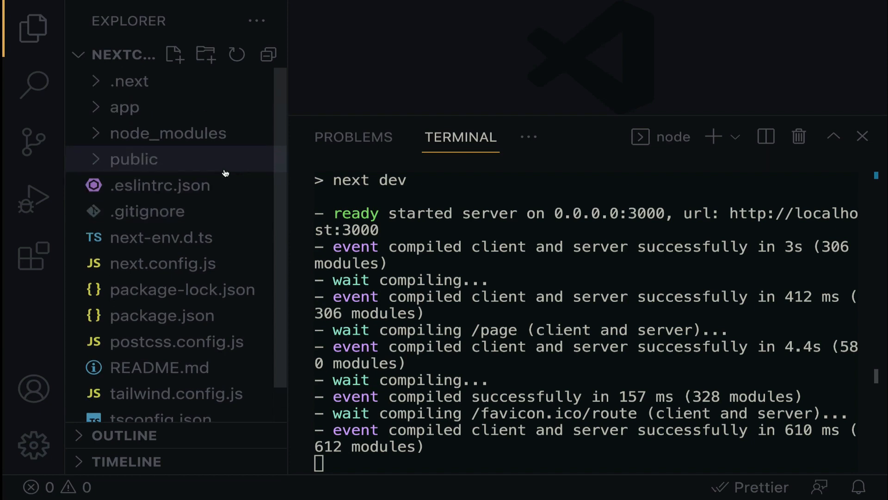
mouse_move(134, 158)
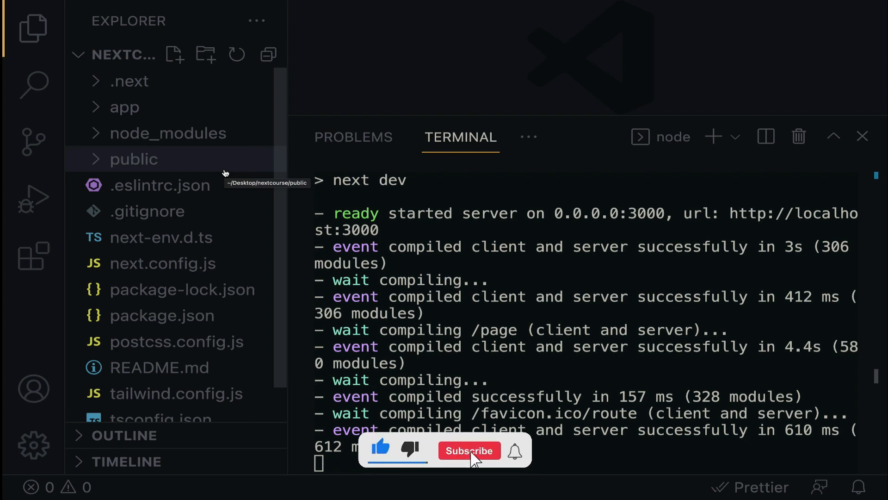
click(469, 451)
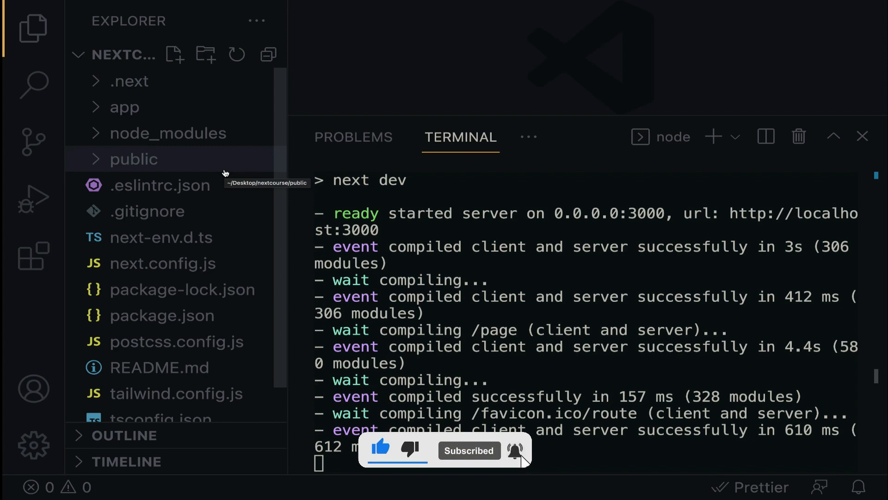